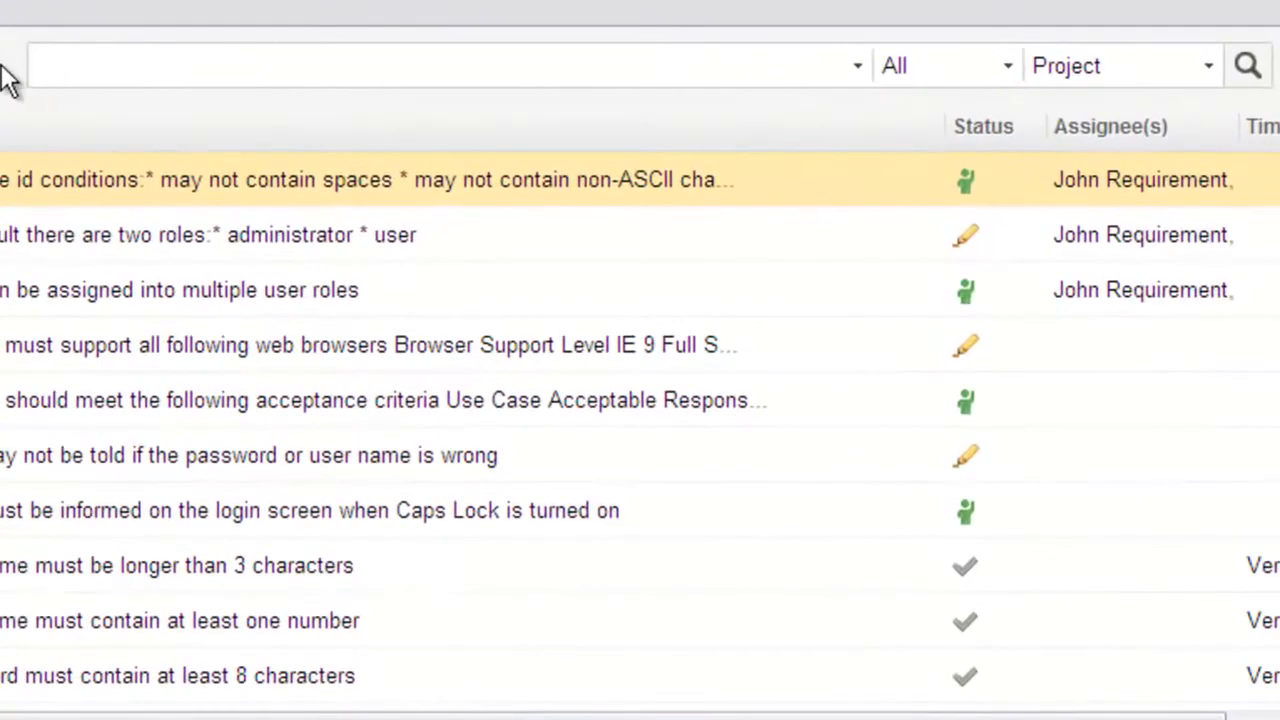
Query 'status:draft AND assignee.id:jRequirement', then return to the visual query bar with the Unresolved filter
type("status:draft AND assignee.id:jRequirement")
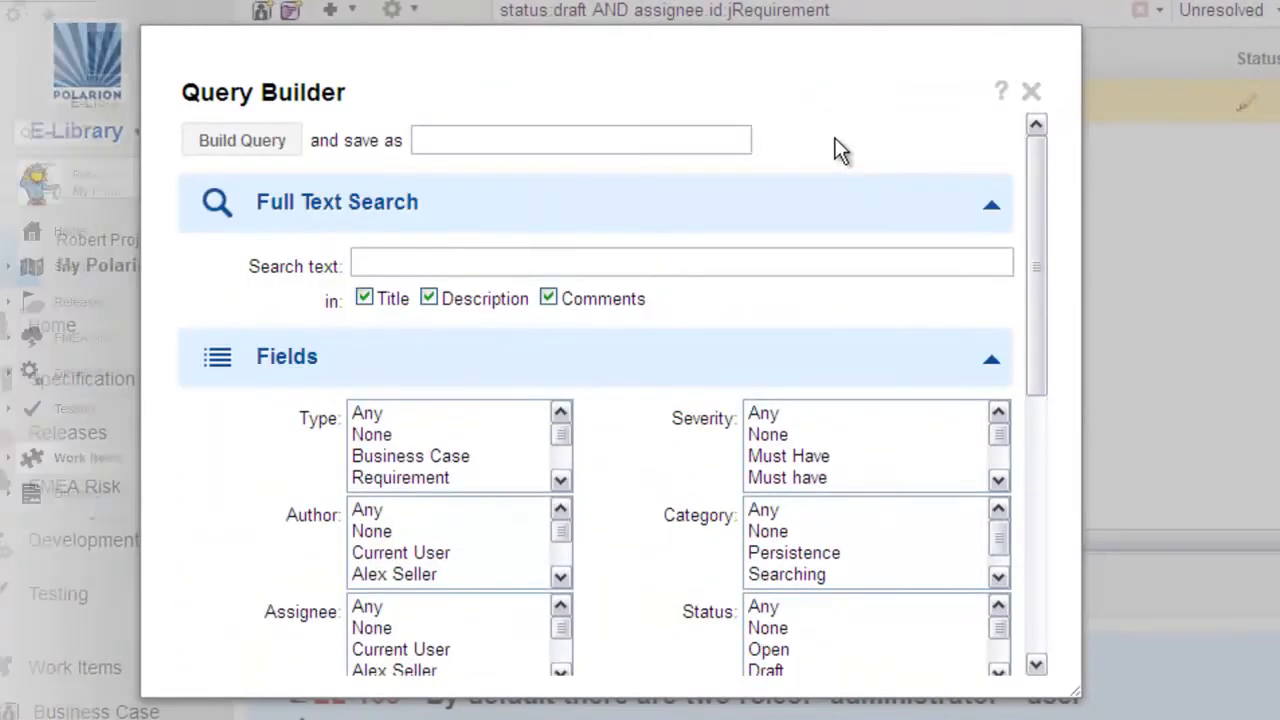
left_click(1032, 92)
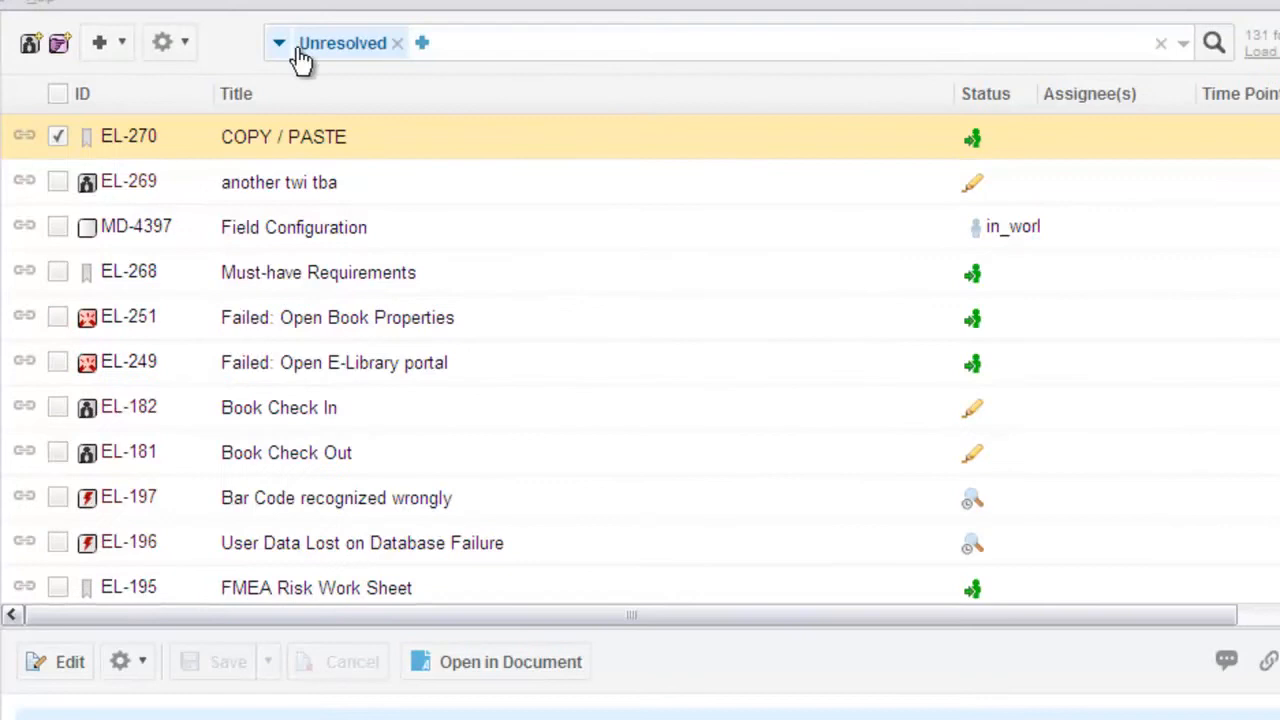
mouse_move(398, 44)
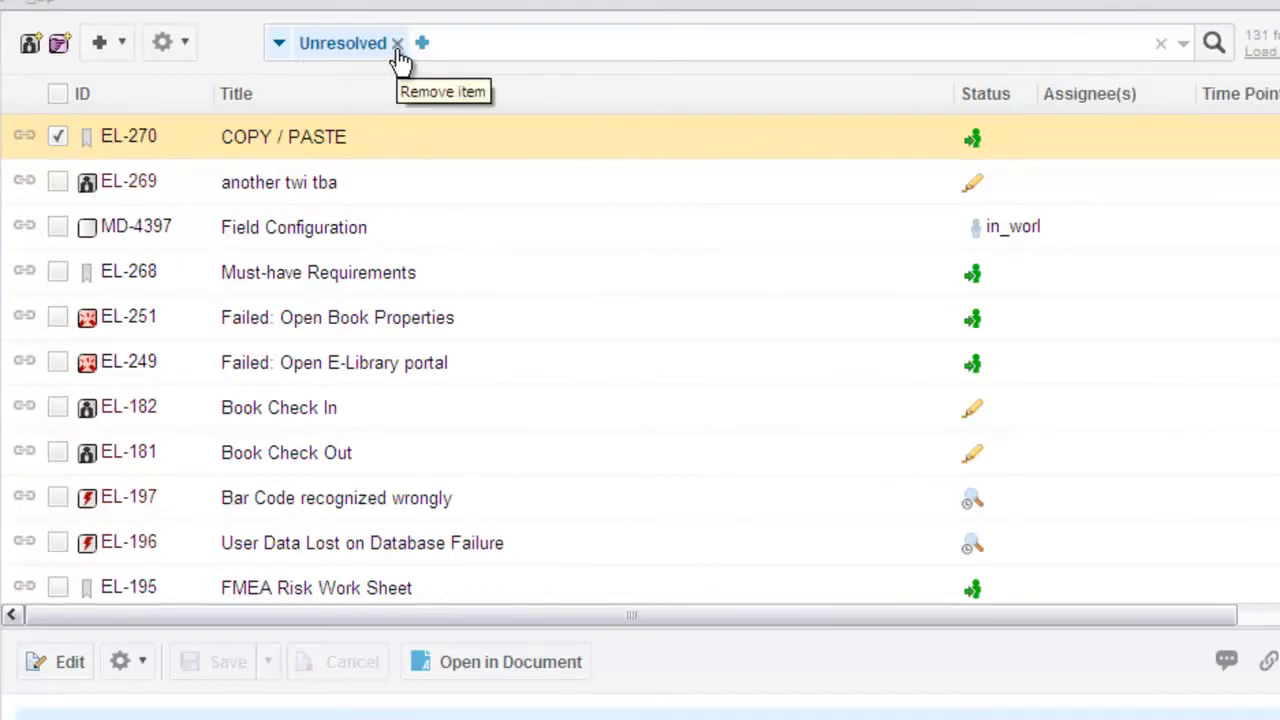
Replace the Unresolved chip with the recent 'Type: Requirement' filter
left_click(398, 44)
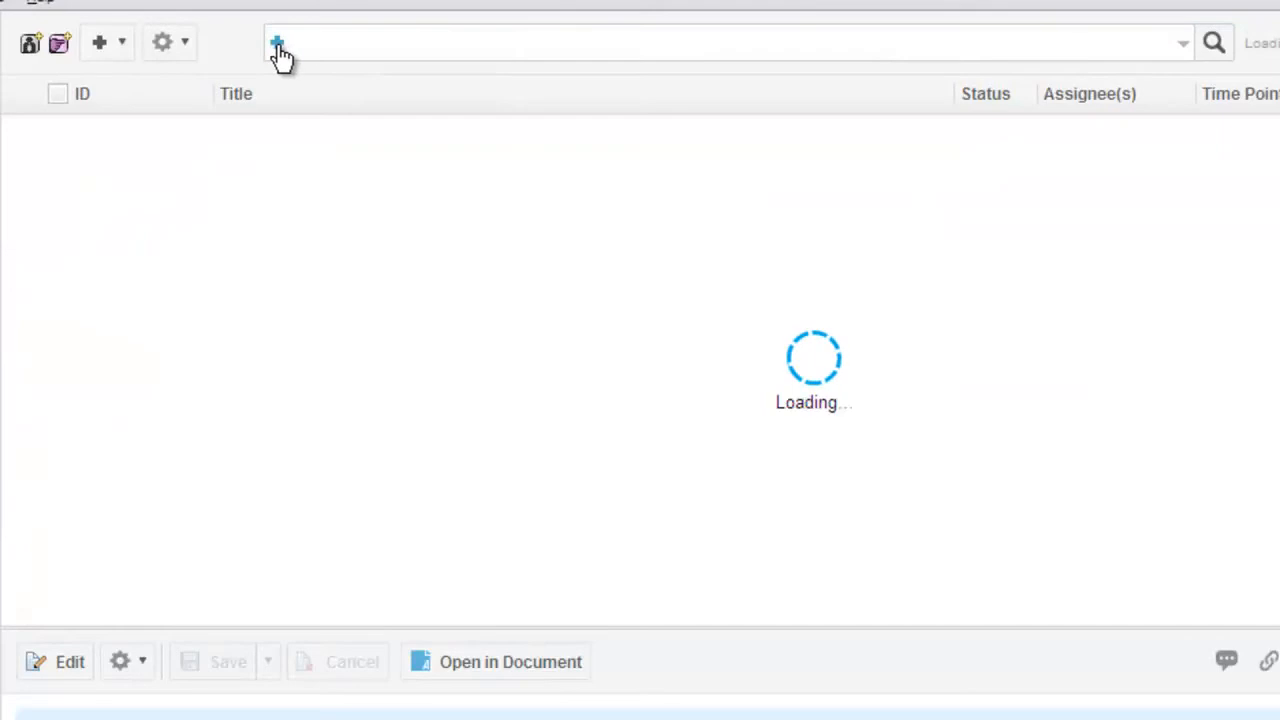
left_click(278, 42)
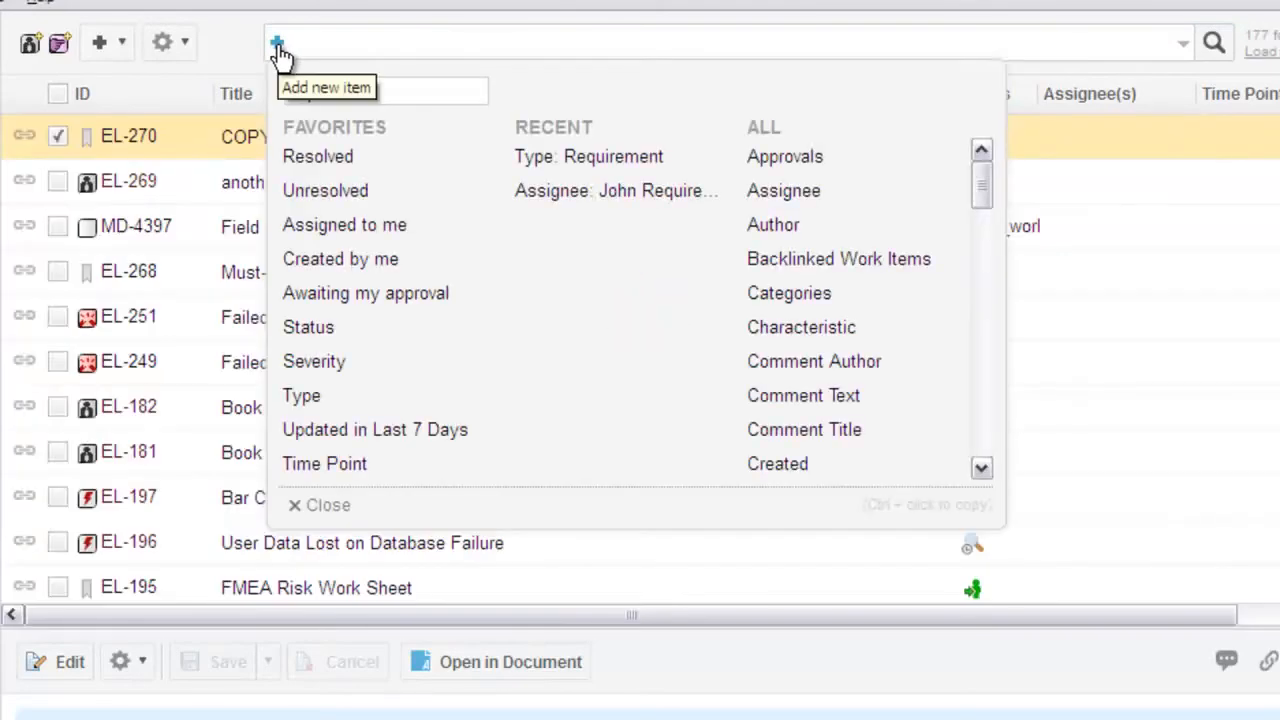
left_click(384, 88)
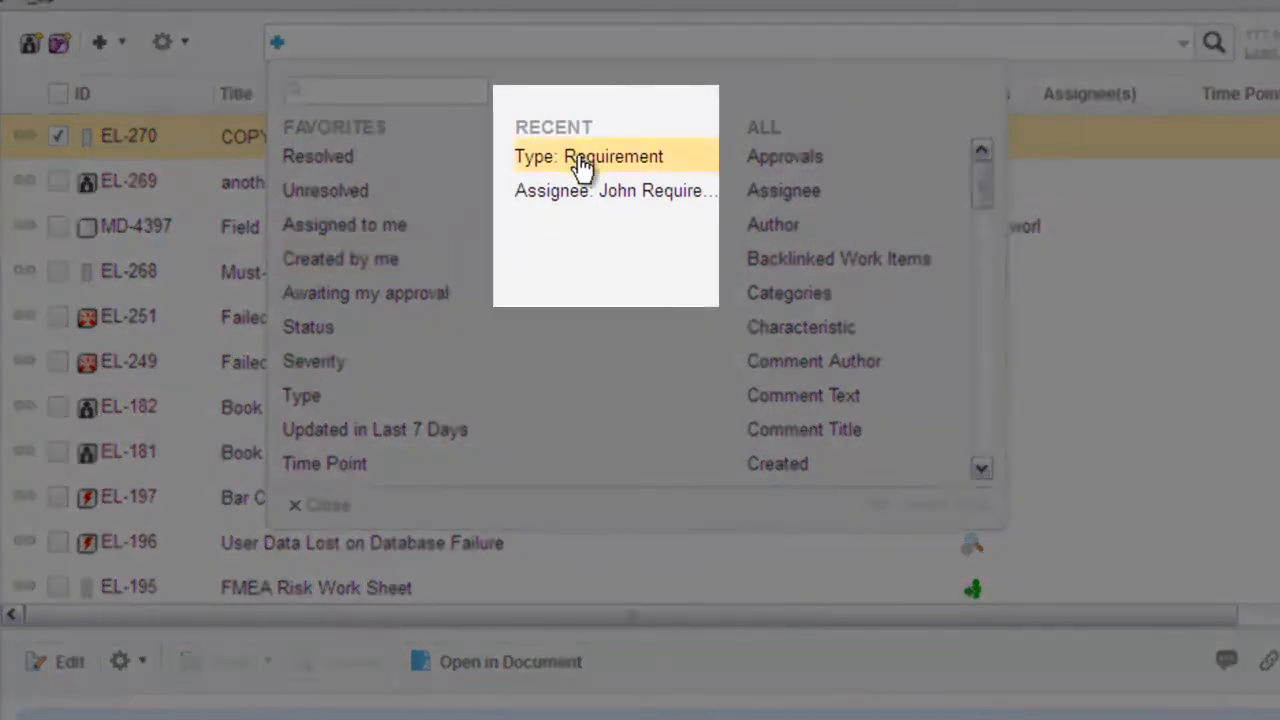
left_click(588, 156)
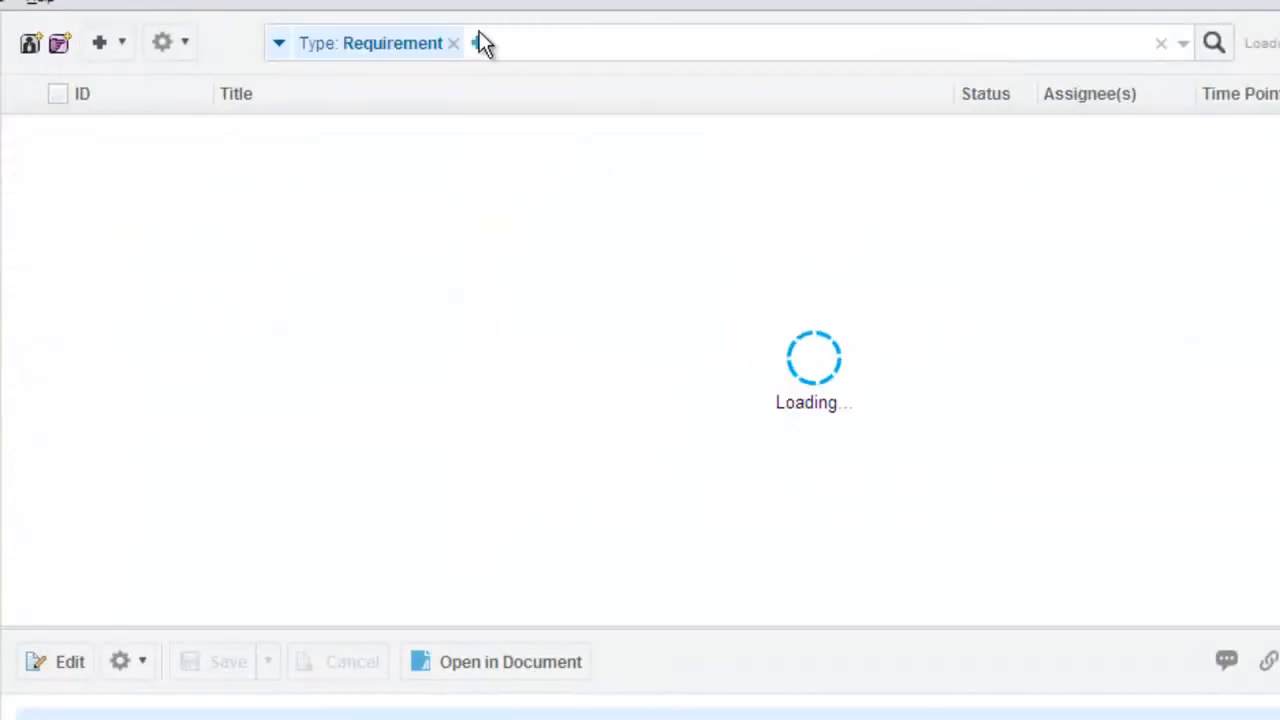
Add the recent 'Assignee: John Requirement' filter, narrowing the list to three requirements
left_click(478, 44)
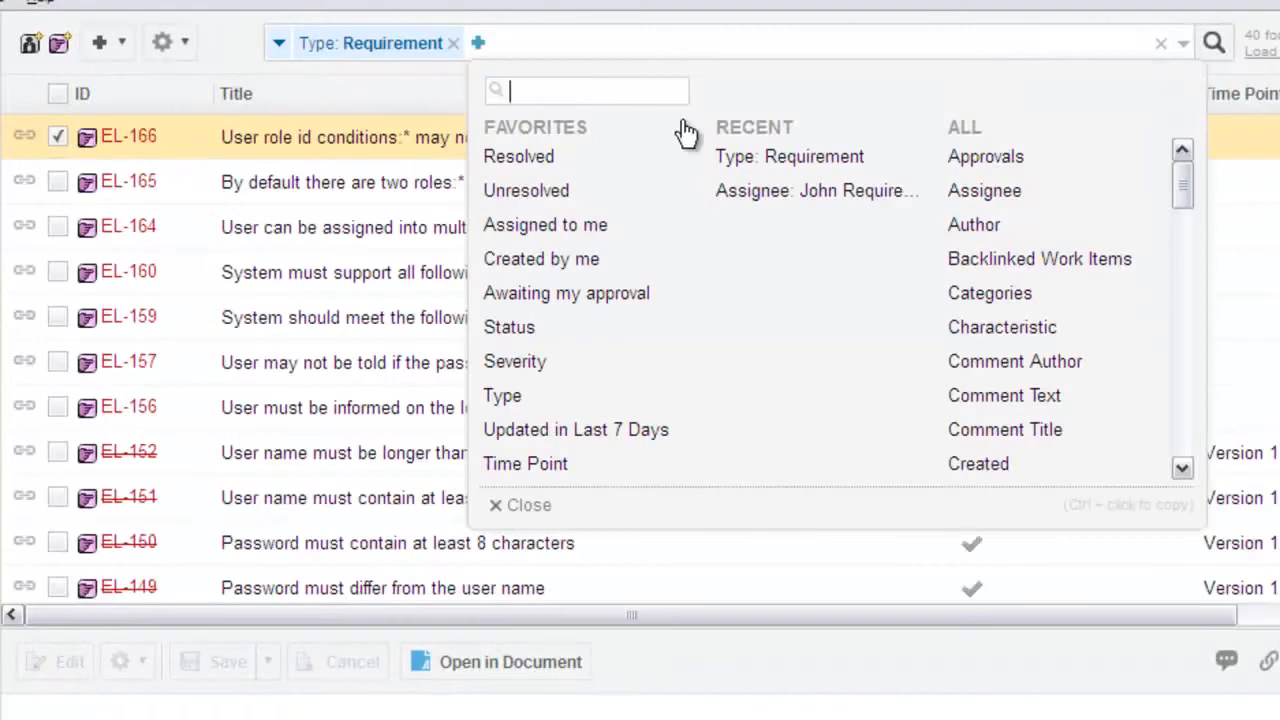
mouse_move(816, 190)
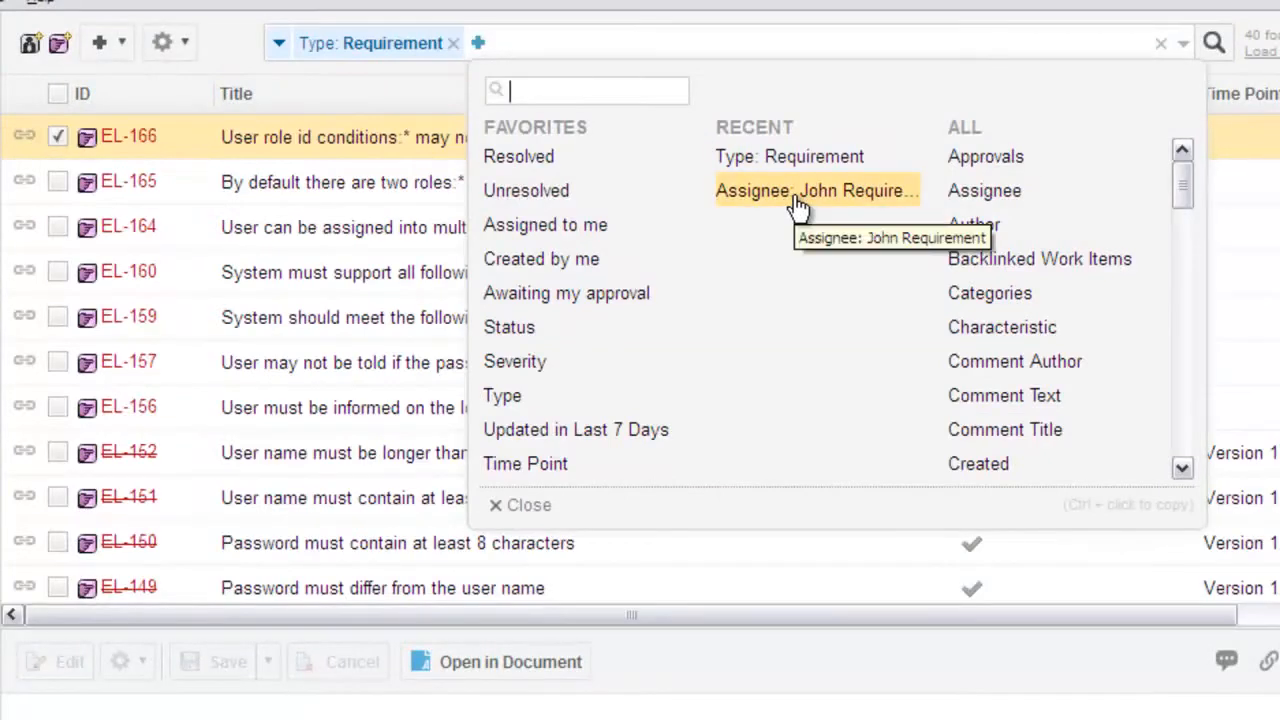
left_click(816, 190)
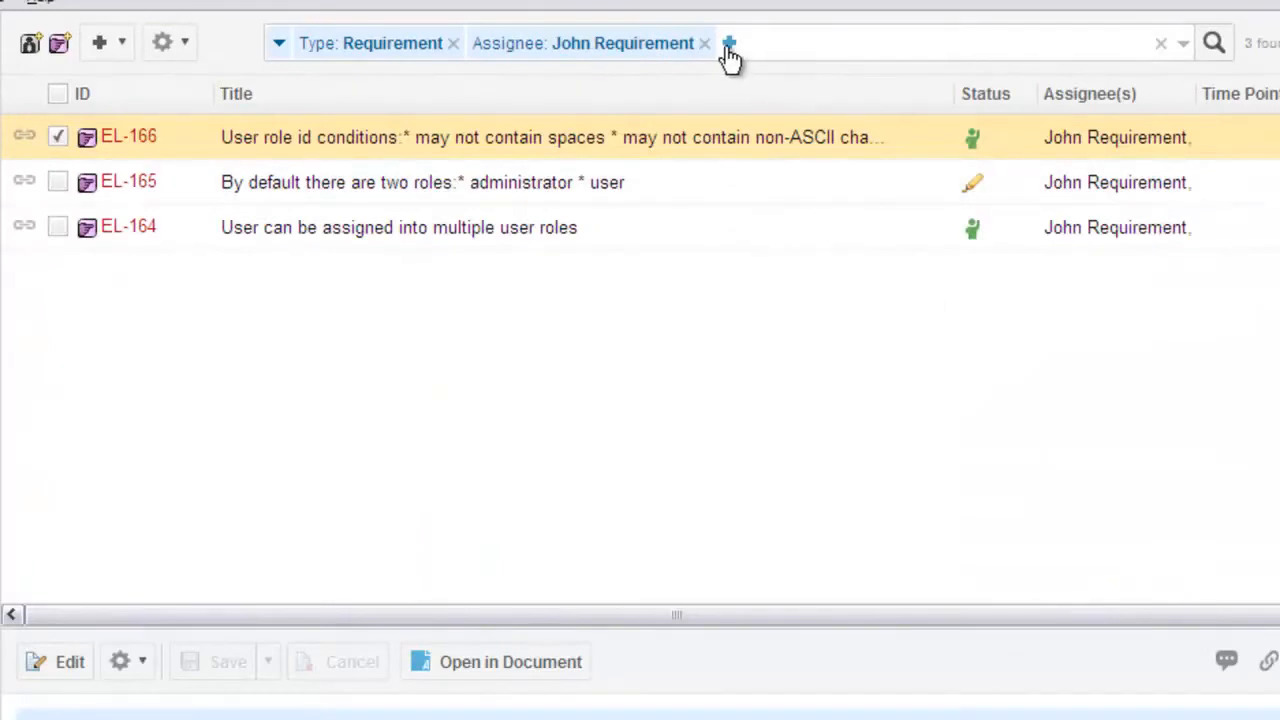
Add a Status condition chip to the requirement query from the All fields list
left_click(728, 44)
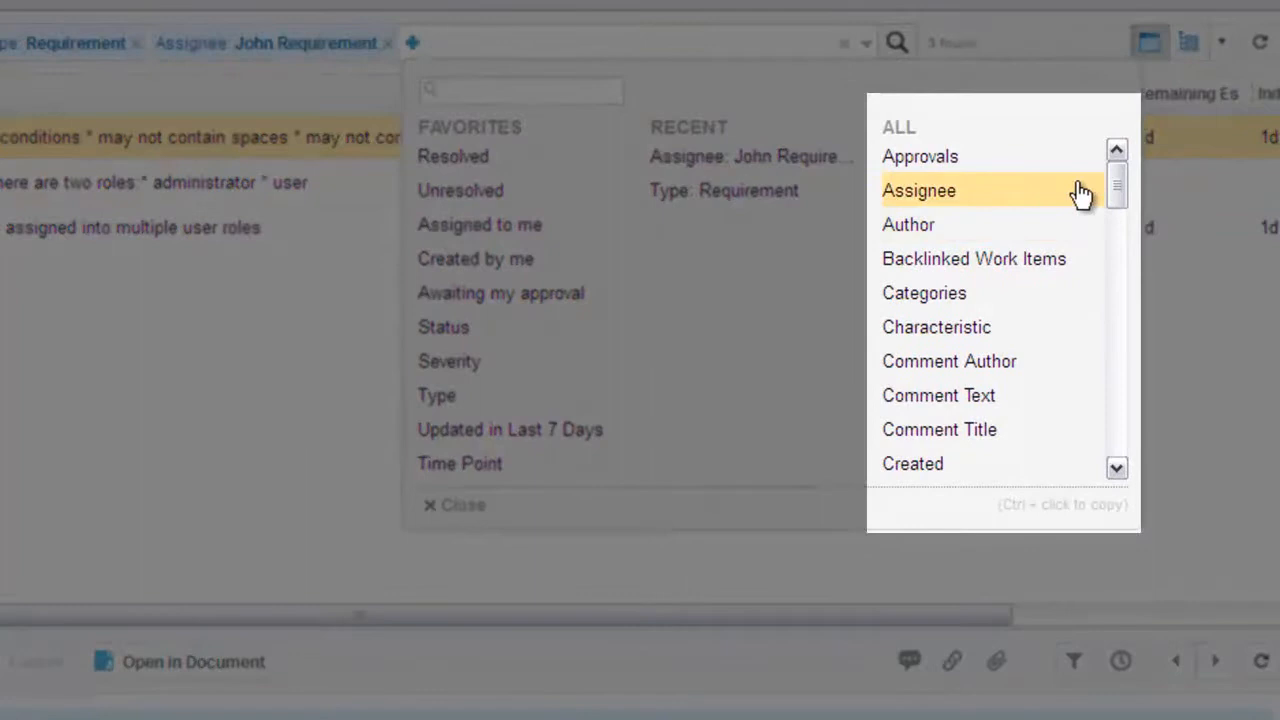
mouse_move(1100, 212)
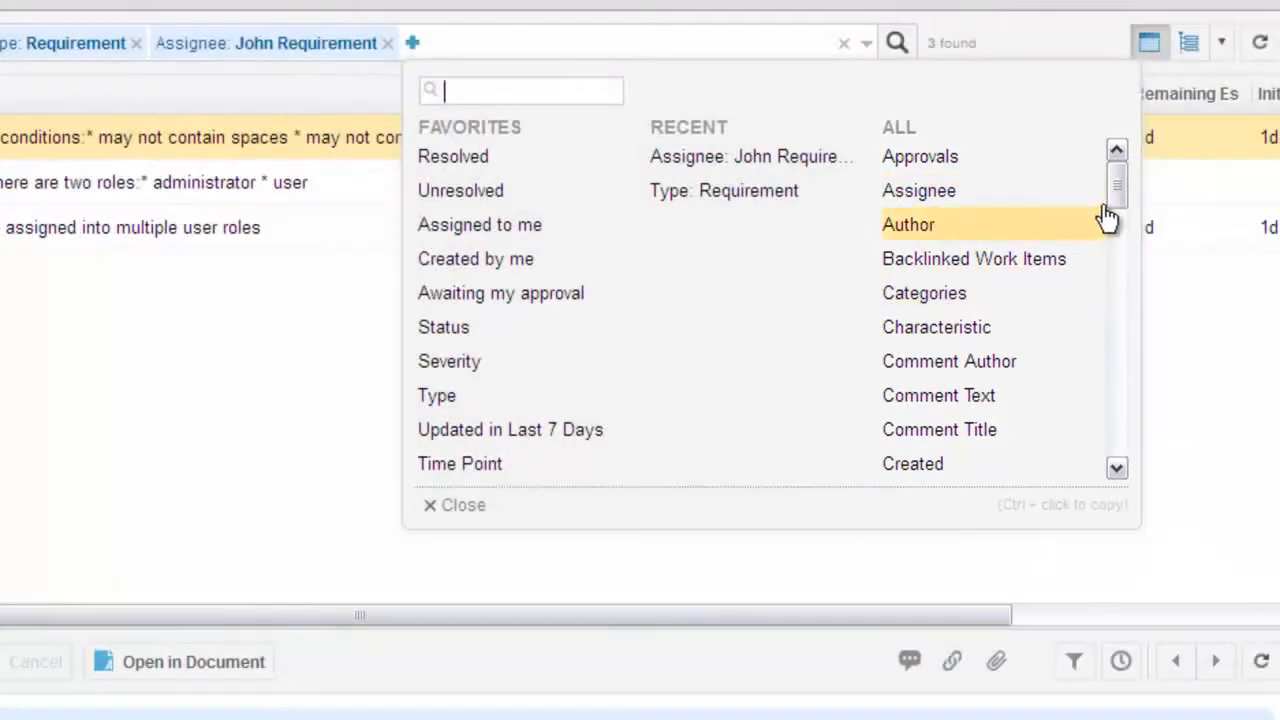
left_click_drag(1116, 184, 1116, 330)
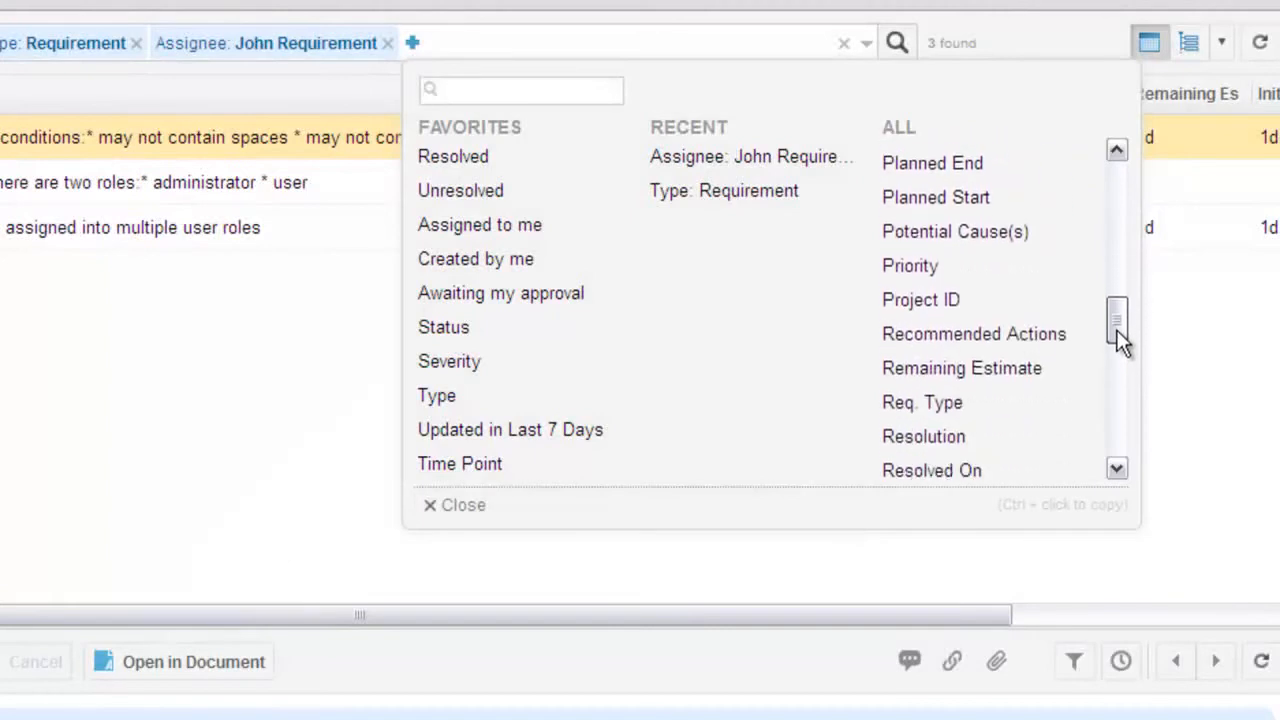
scroll("down", 3)
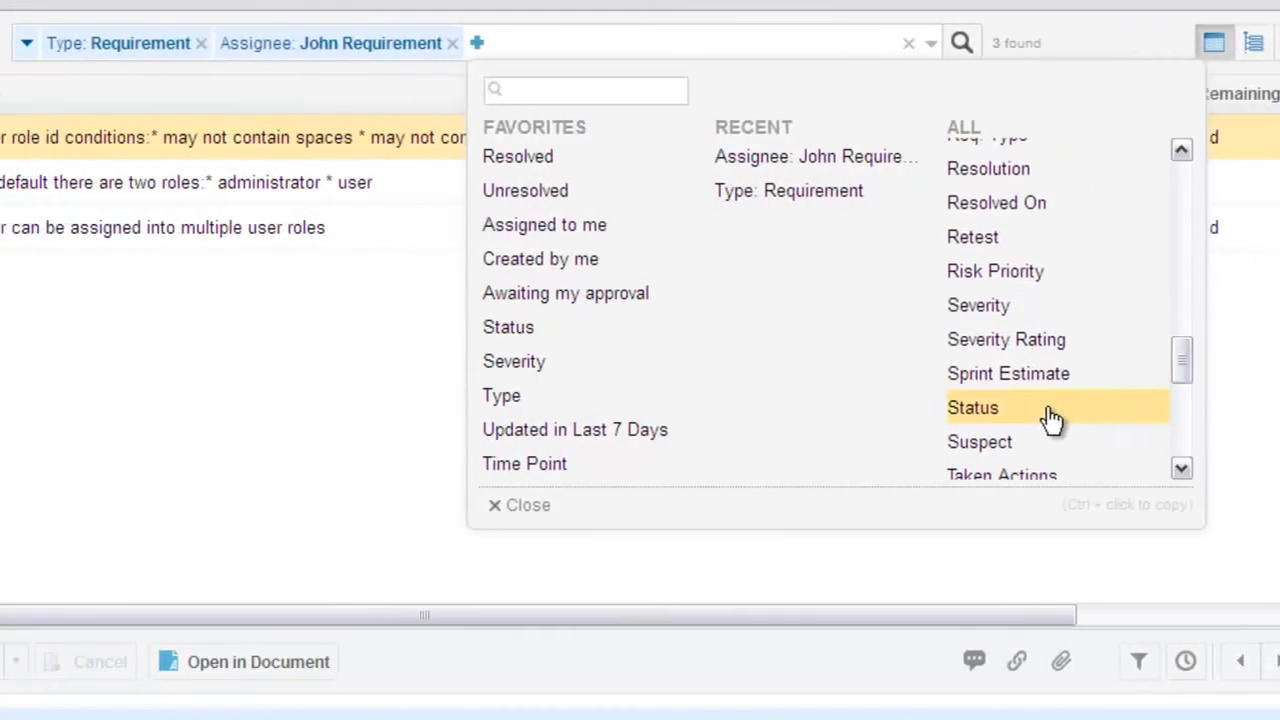
left_click(972, 408)
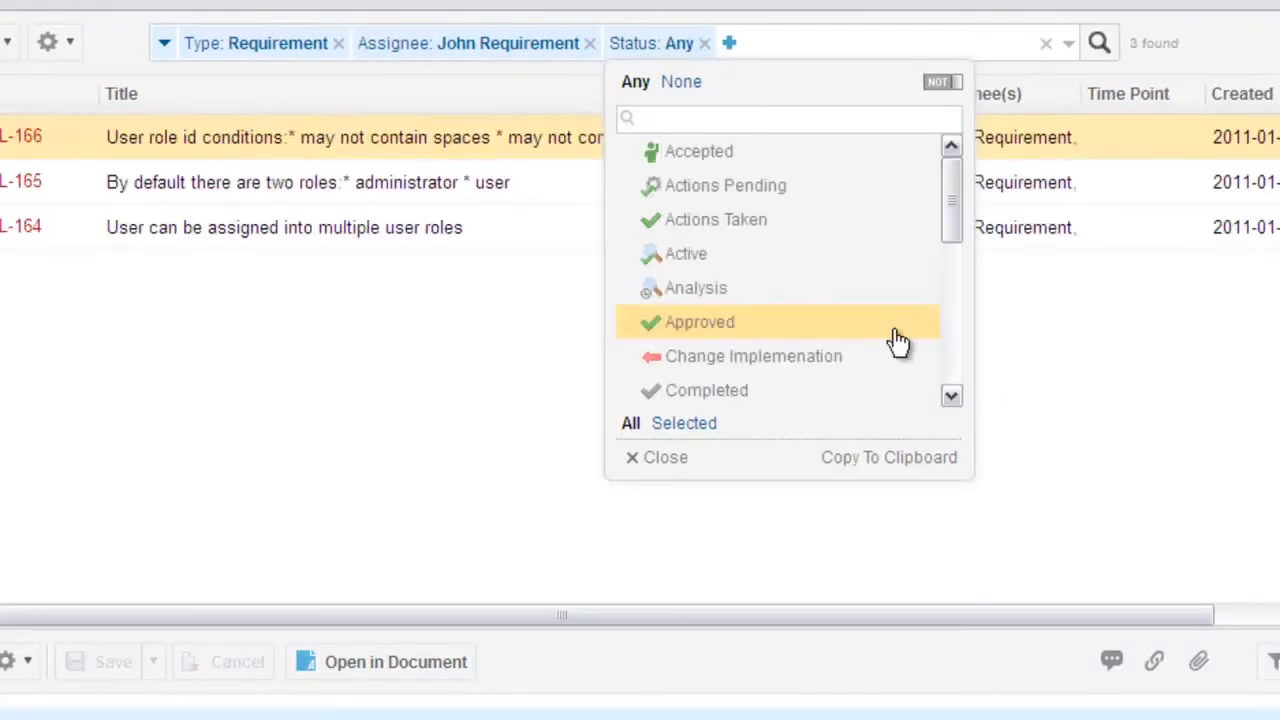
scroll("down", 3)
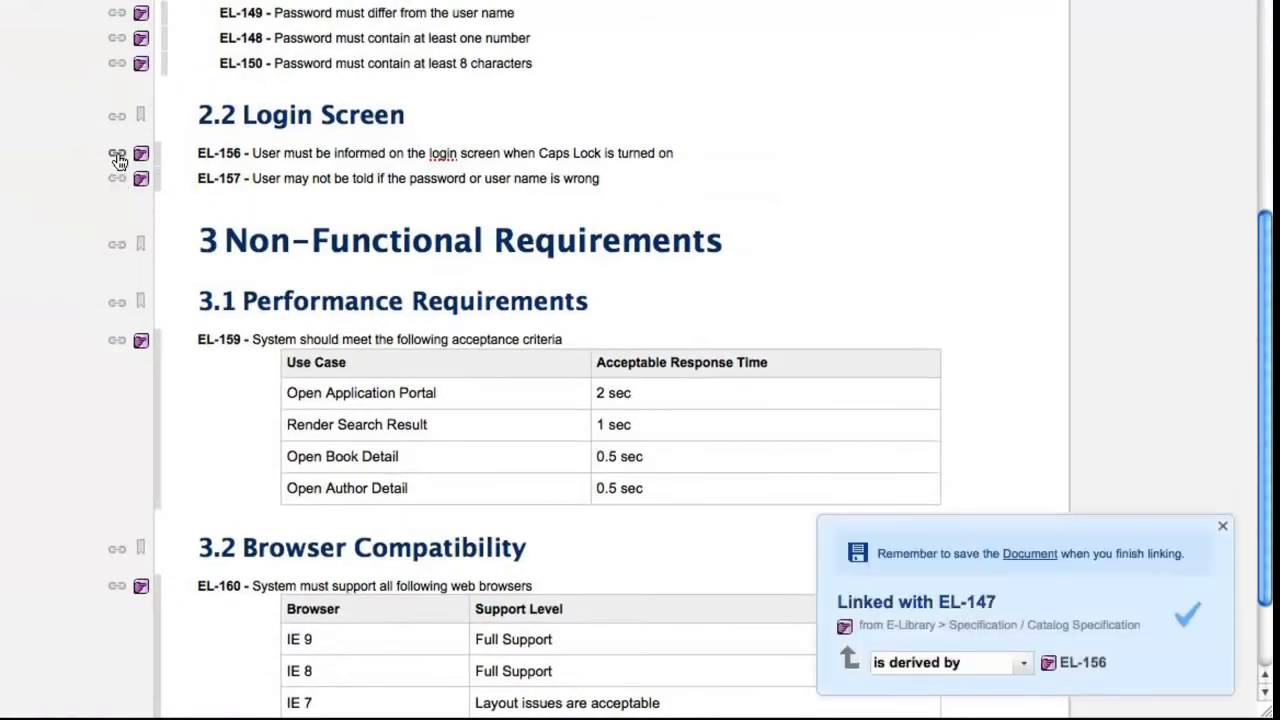
Link EL-156 to EL-147 in the document with the 'is derived by' relationship
left_click(116, 340)
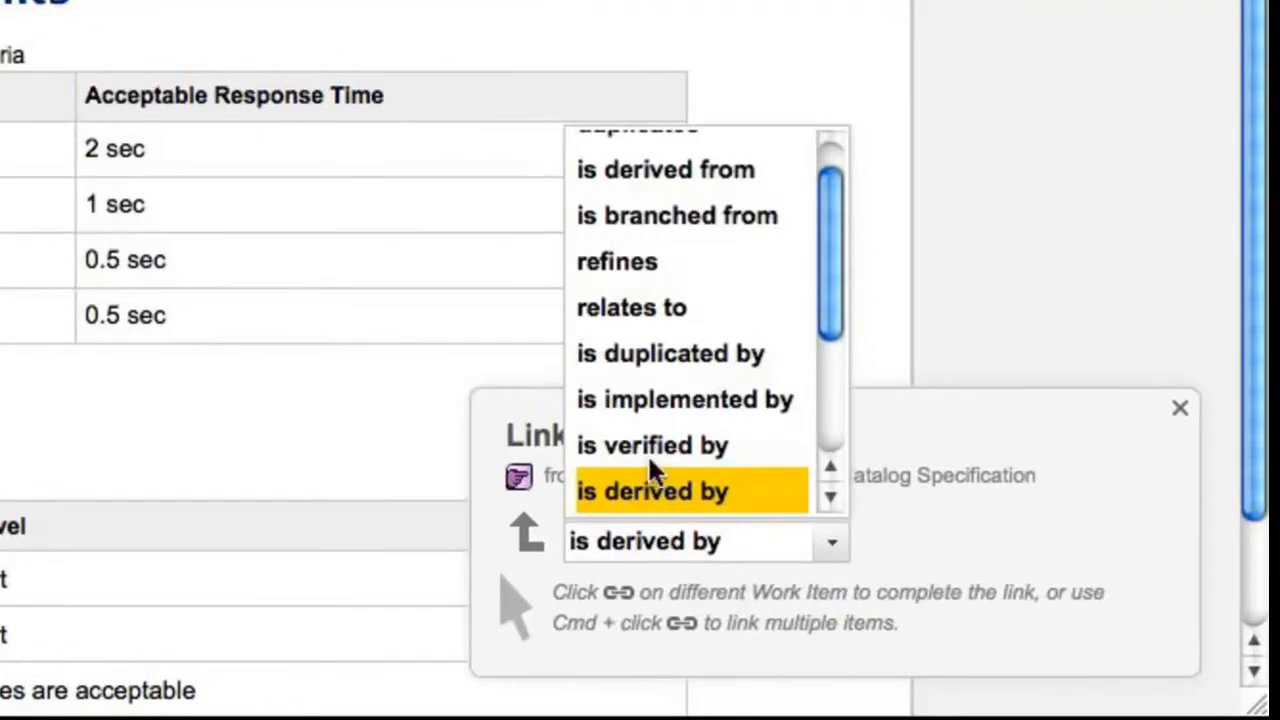
left_click(632, 308)
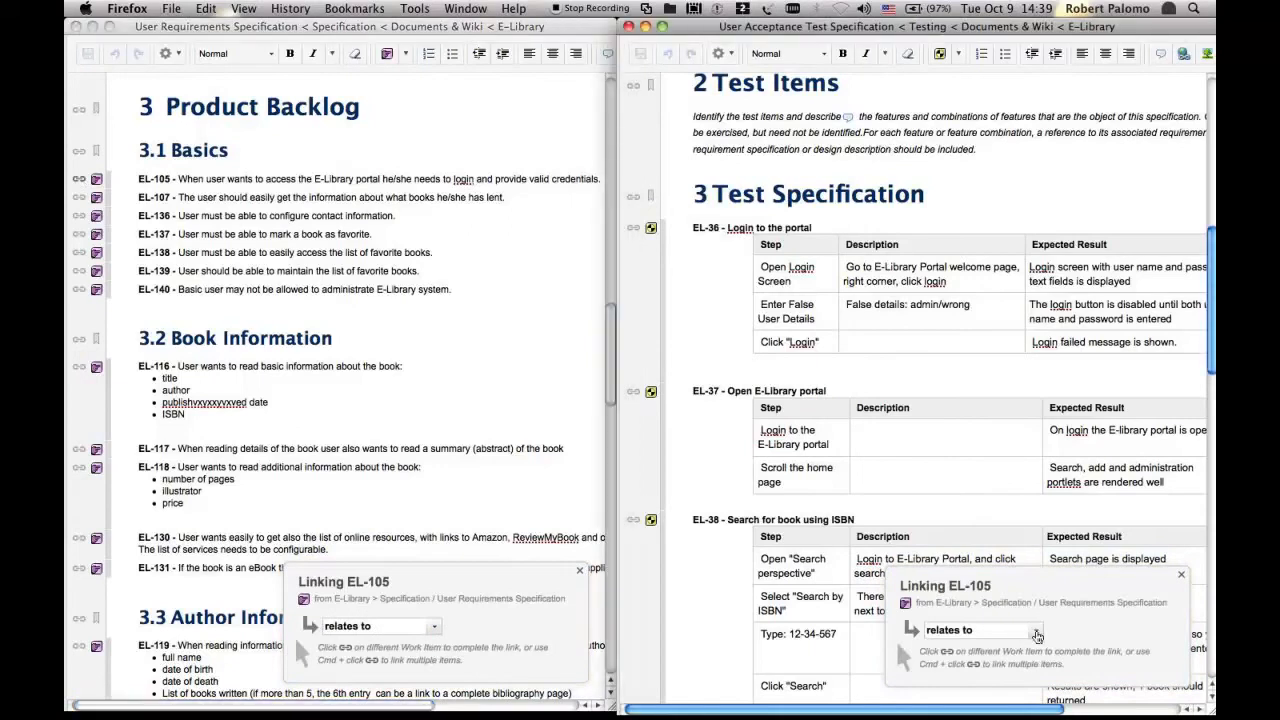
Set the EL-105 link role to 'relates to' in the Linking panel
left_click(1036, 630)
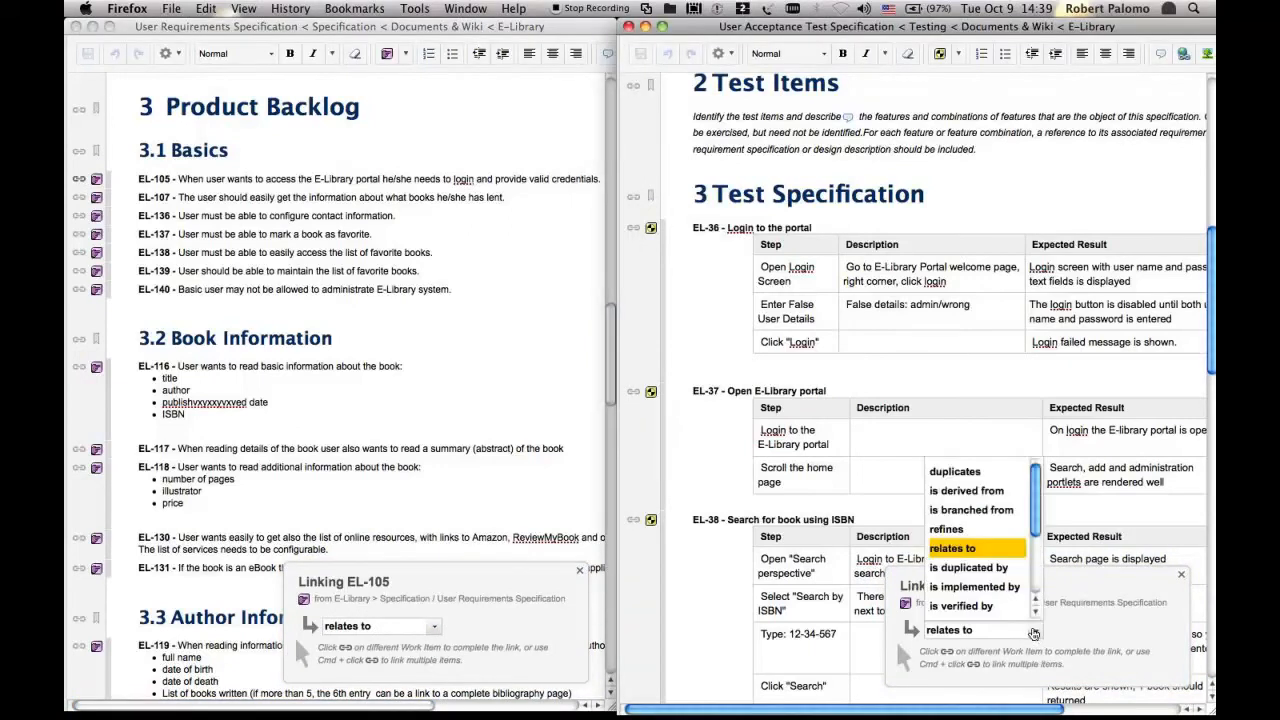
left_click(960, 604)
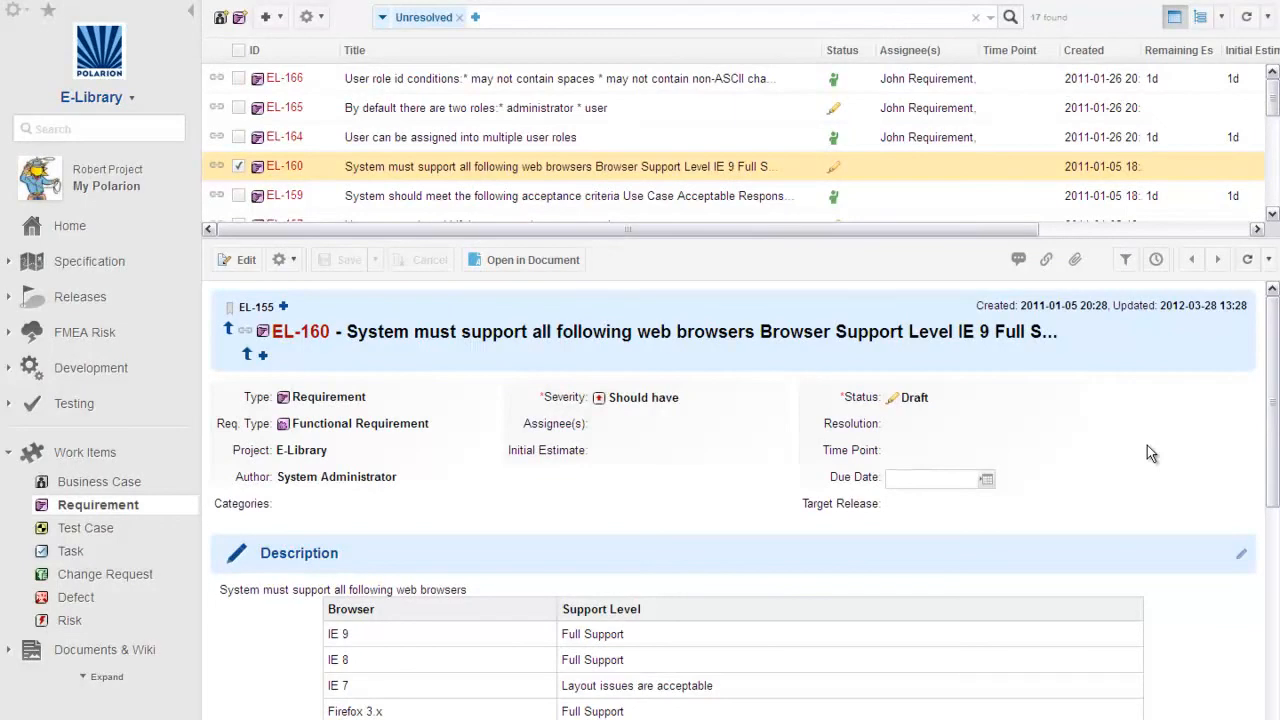
Set Robert Project as approving user on EL-160, leaving approval Waiting
scroll("down", 3)
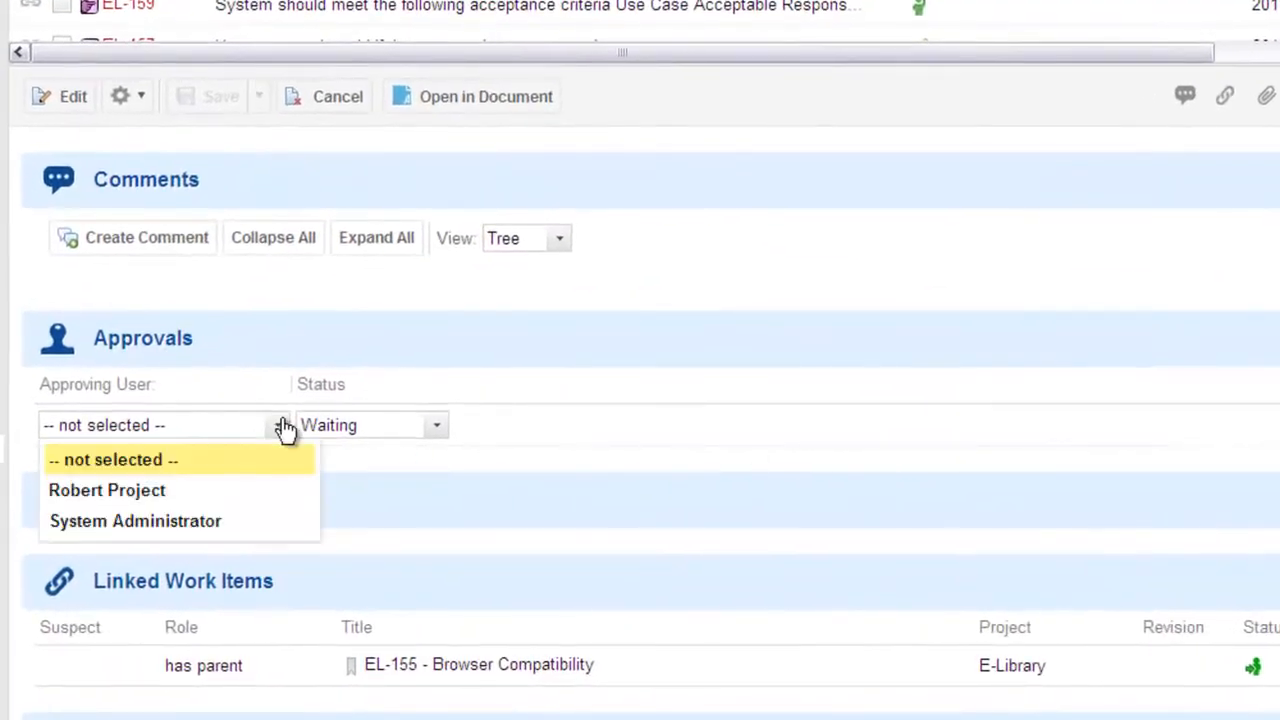
left_click(108, 490)
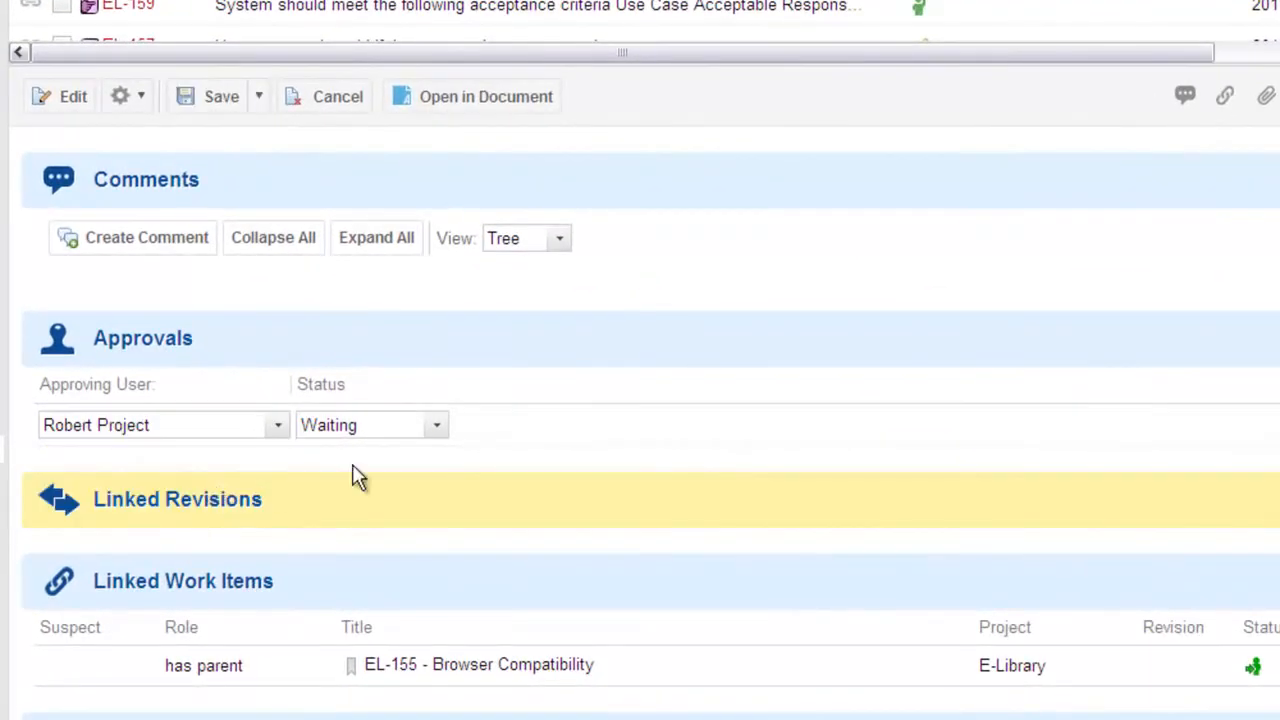